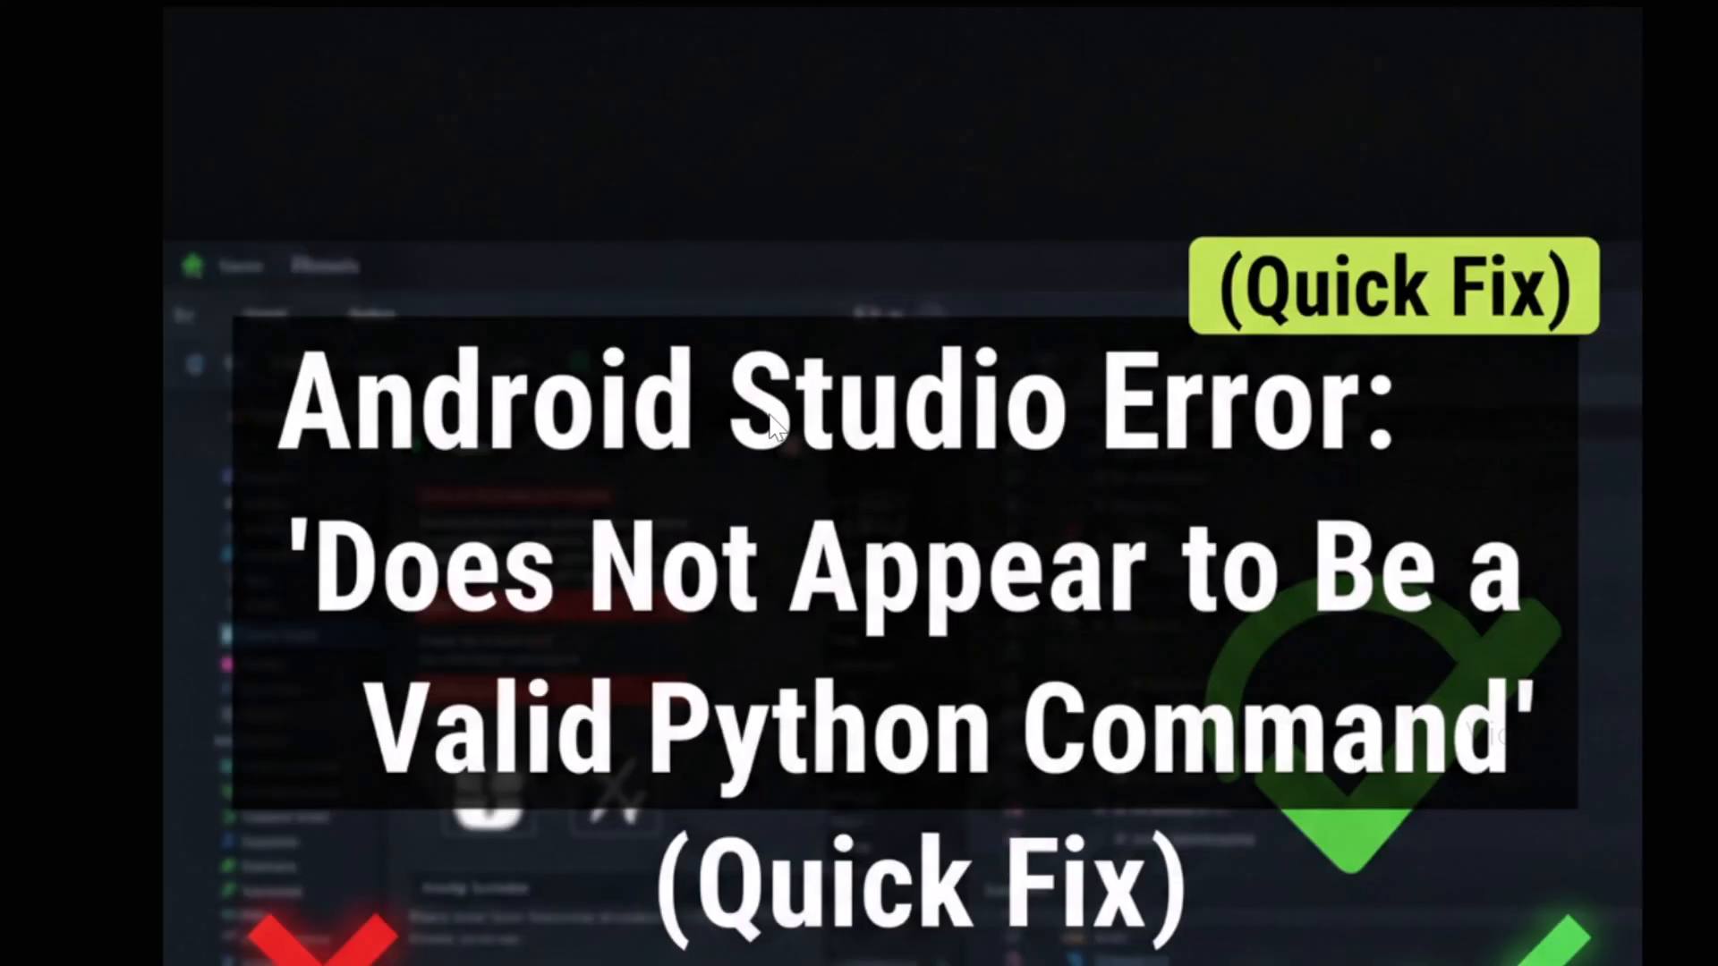
{"action": "mouse_move", "coordinate": [1638, 471]}
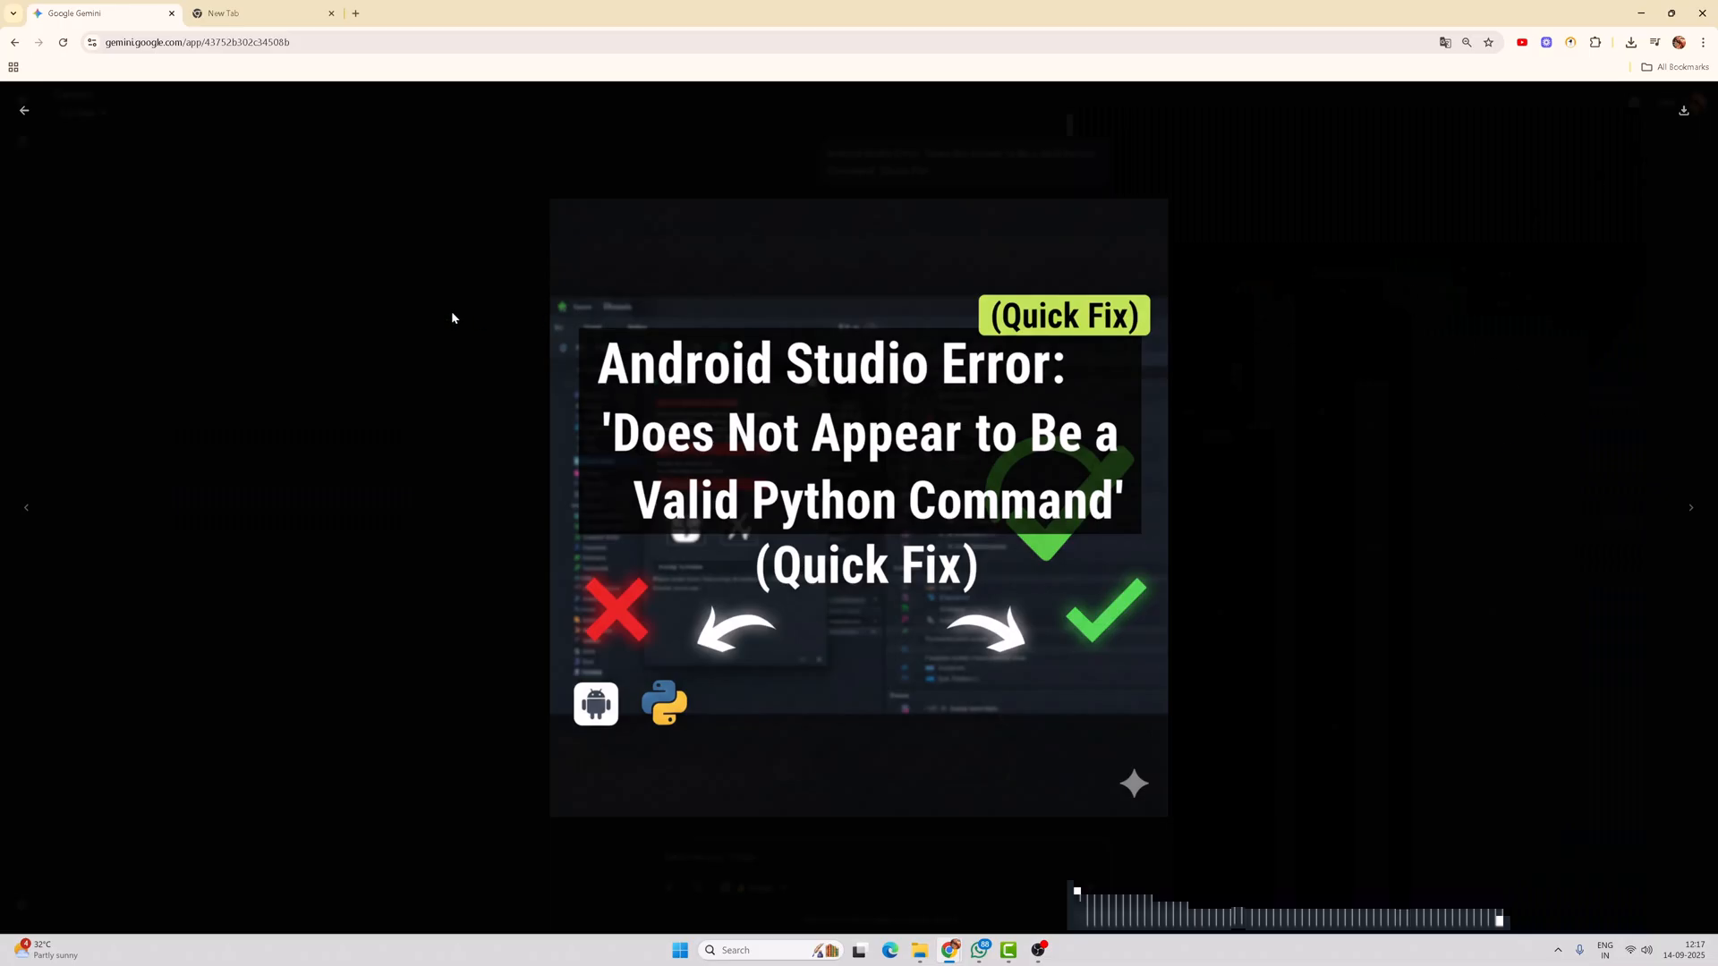
Re-enlarge the Android Studio Error thumbnail and choose 'Save image as...' to save it as PNG
{"action": "left_click", "coordinate": [25, 111]}
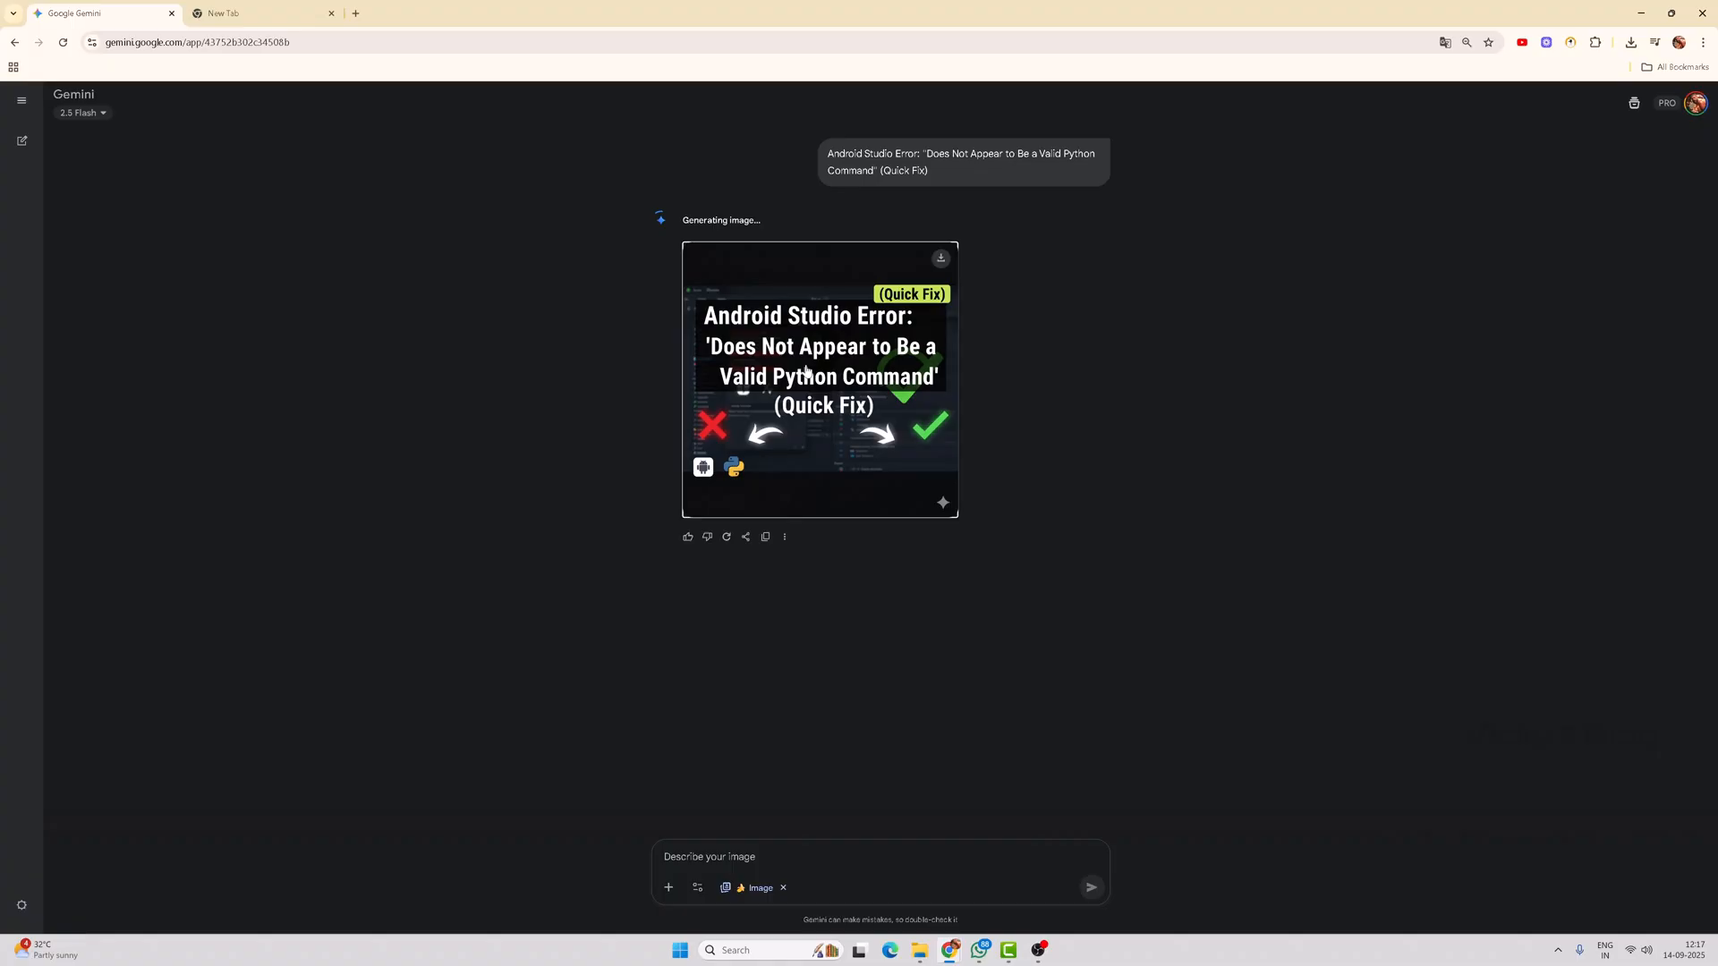
{"action": "left_click", "coordinate": [820, 373]}
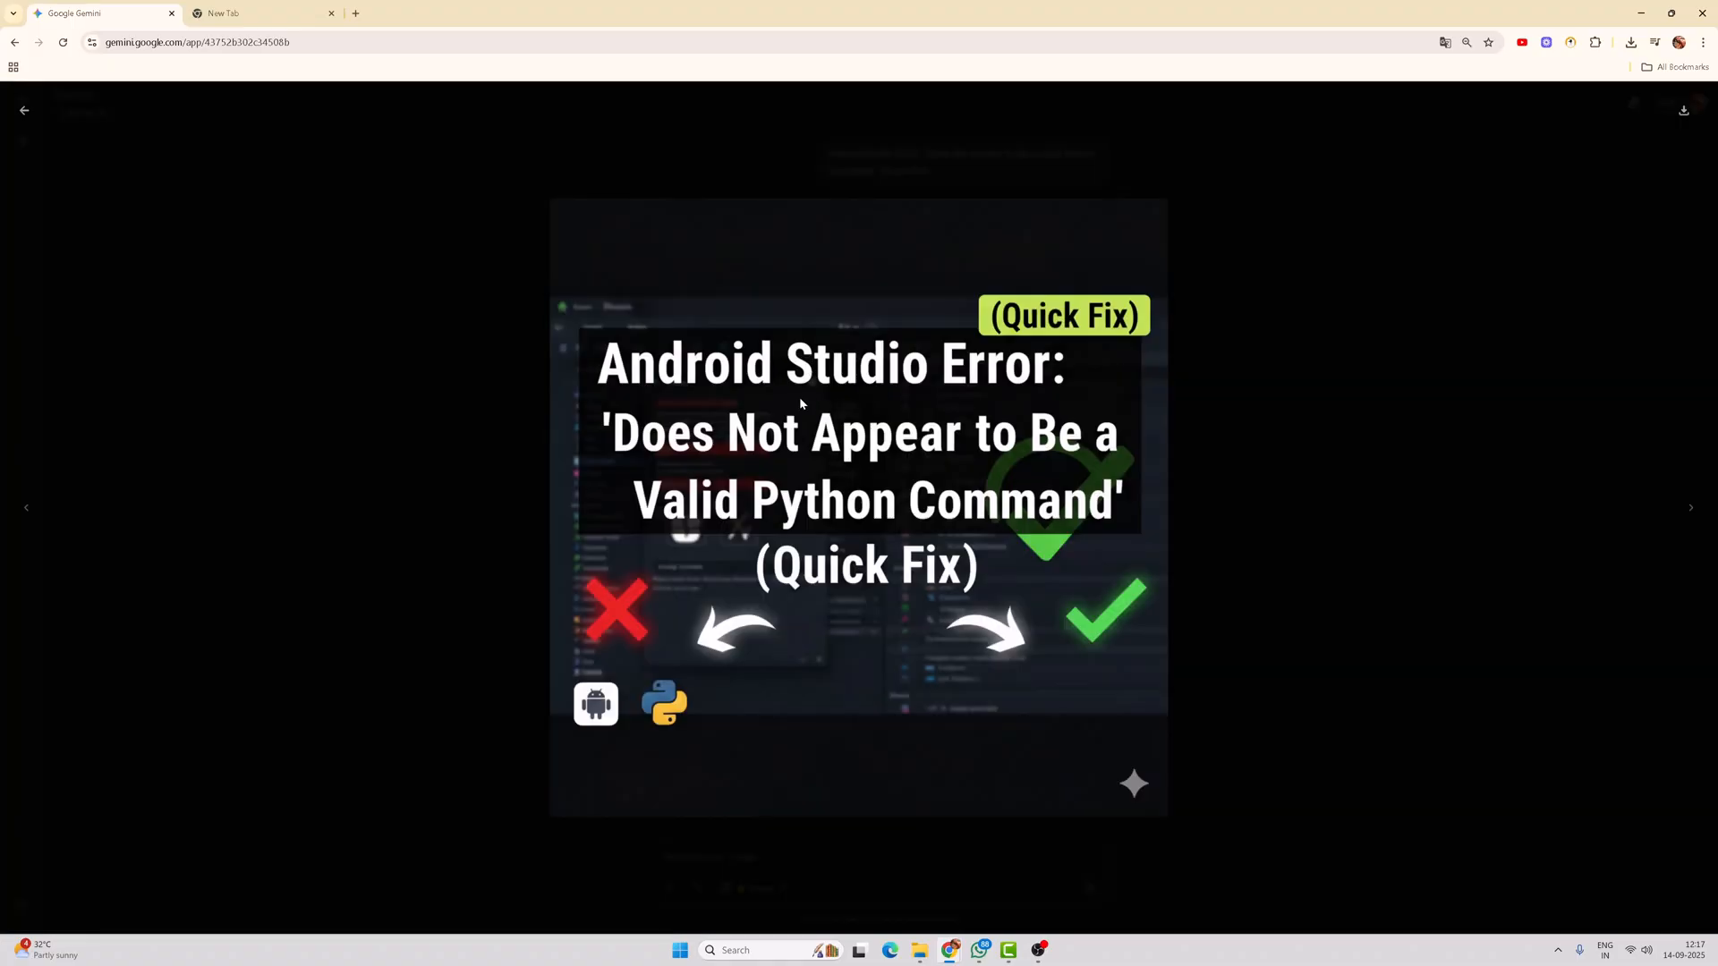
{"action": "right_click", "coordinate": [801, 403]}
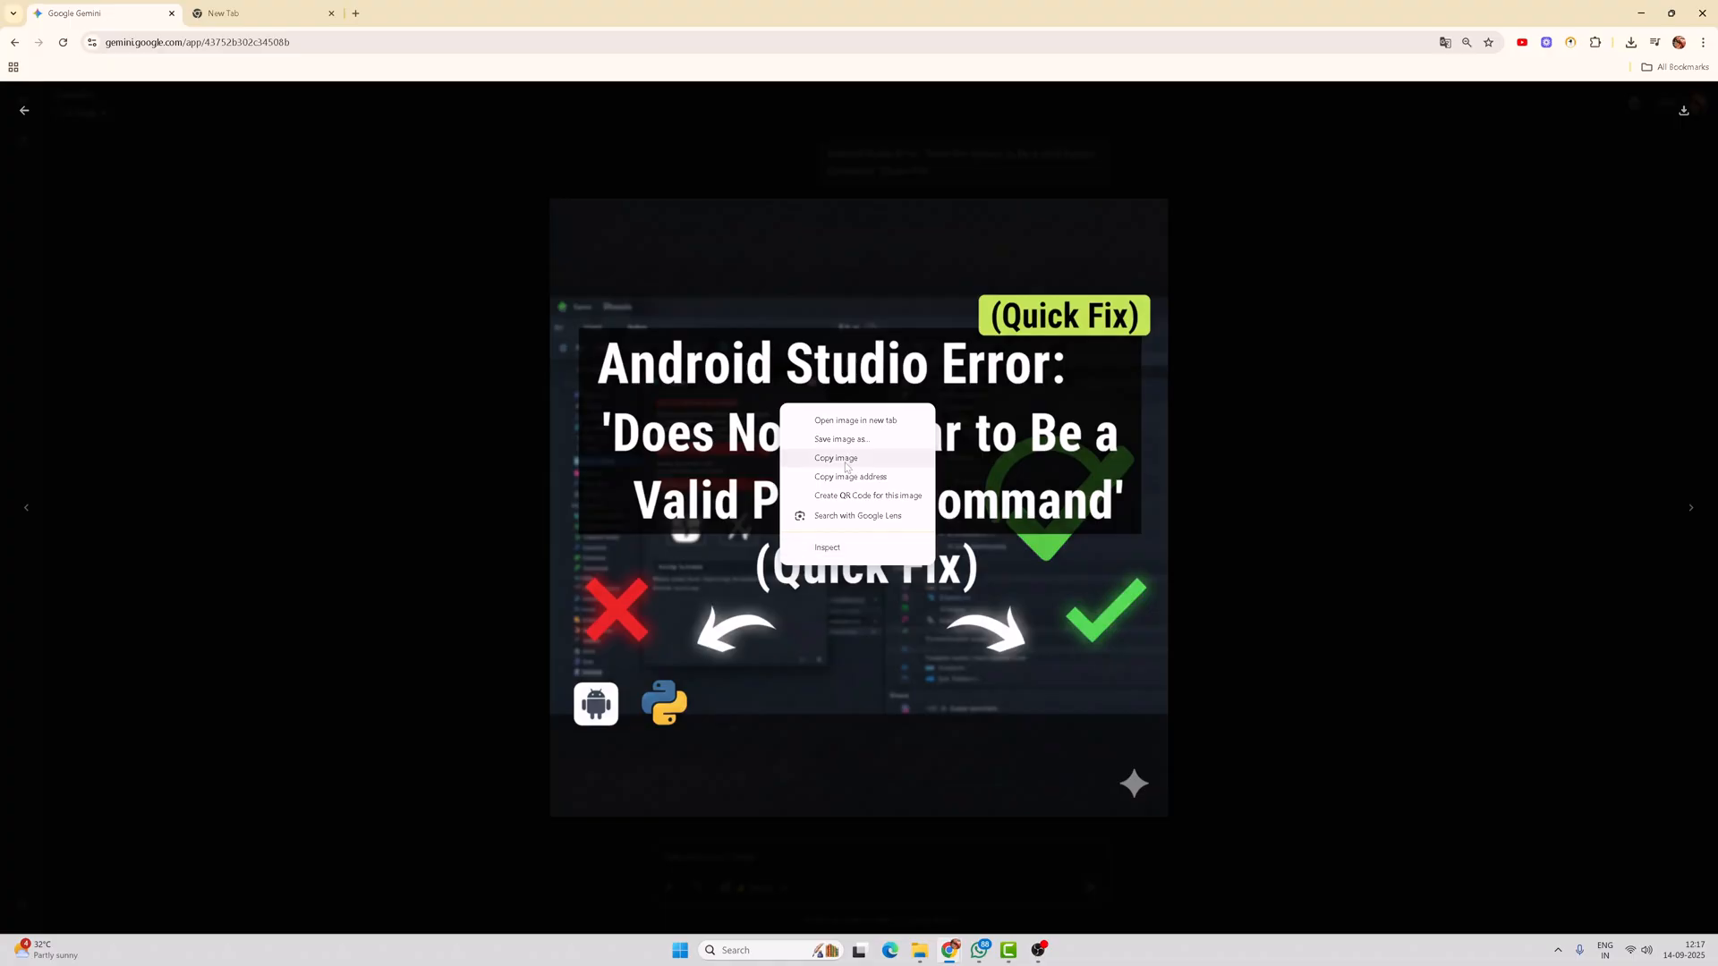
{"action": "mouse_move", "coordinate": [842, 439]}
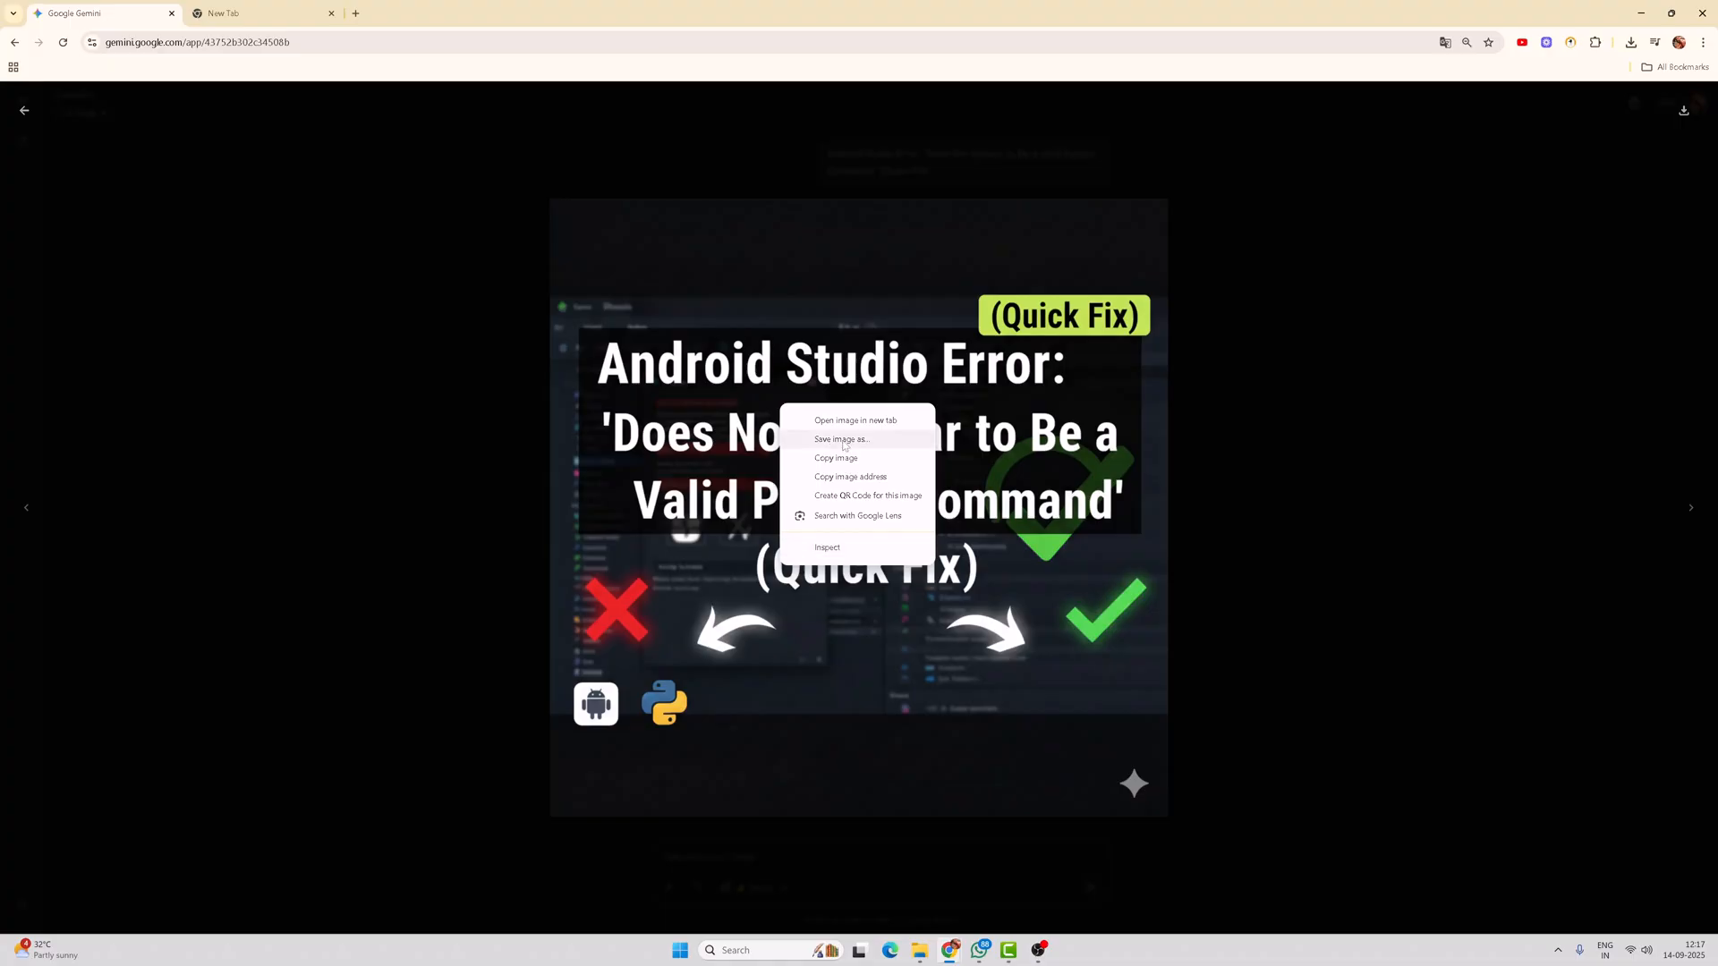
{"action": "left_click", "coordinate": [841, 439]}
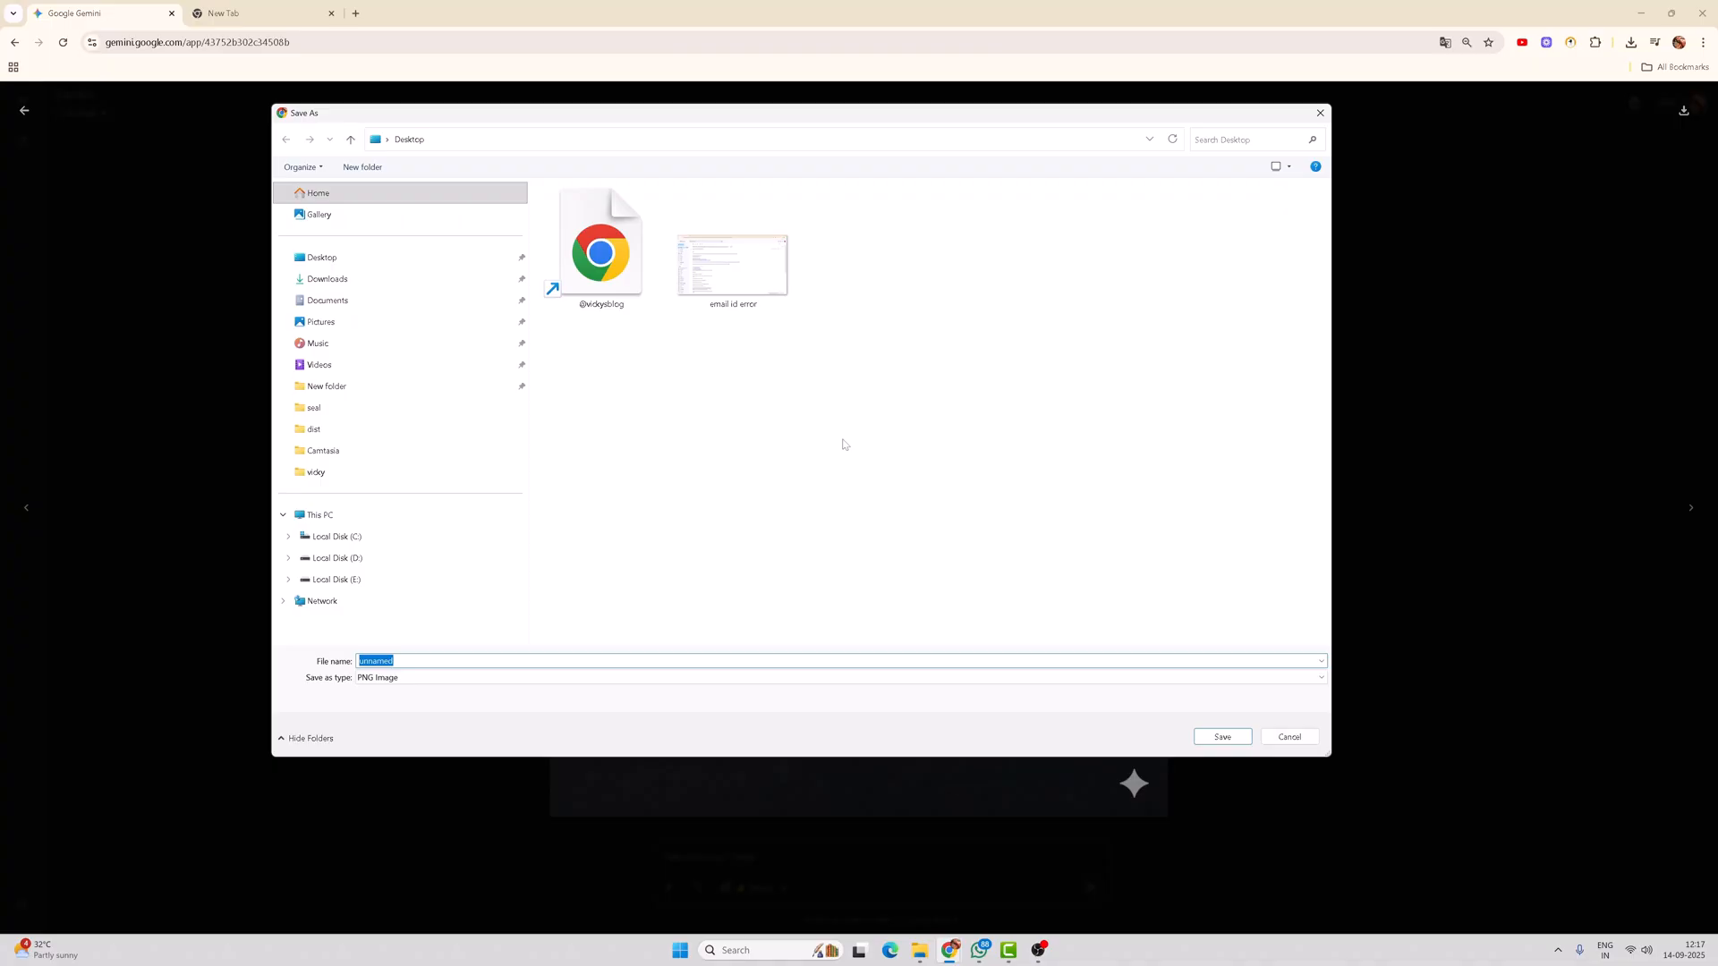
{"action": "left_click", "coordinate": [1289, 736]}
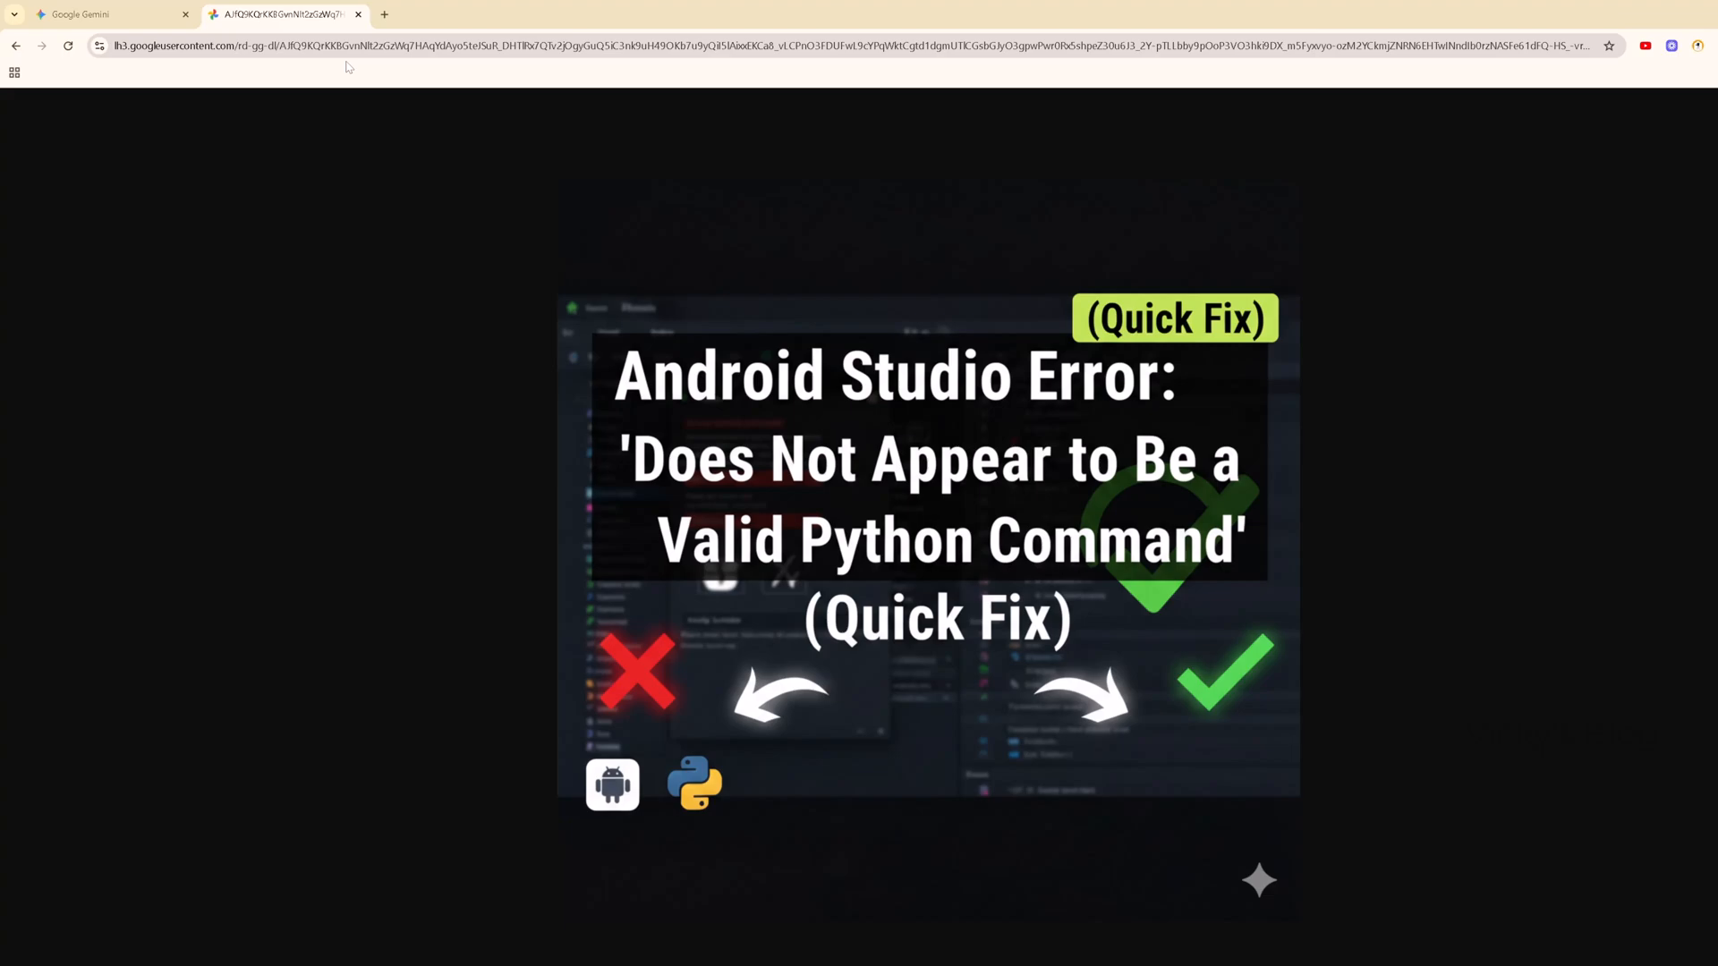
Bring up the context menu on the standalone Android Studio Error thumbnail
{"action": "right_click", "coordinate": [959, 459]}
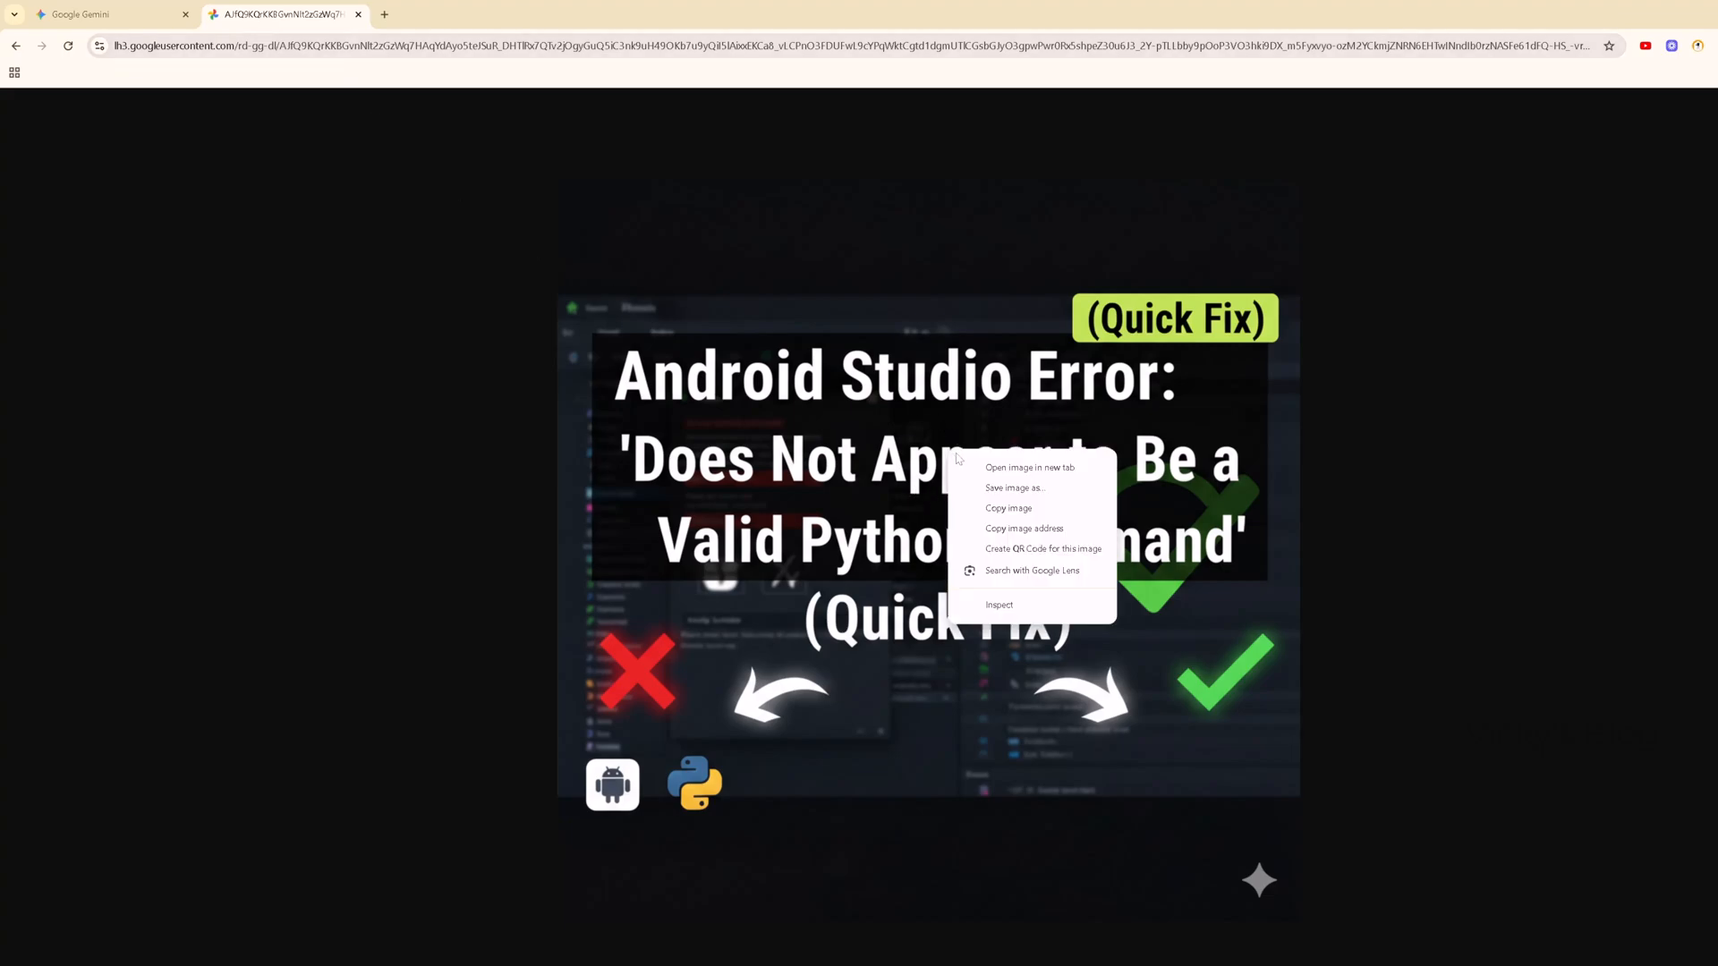